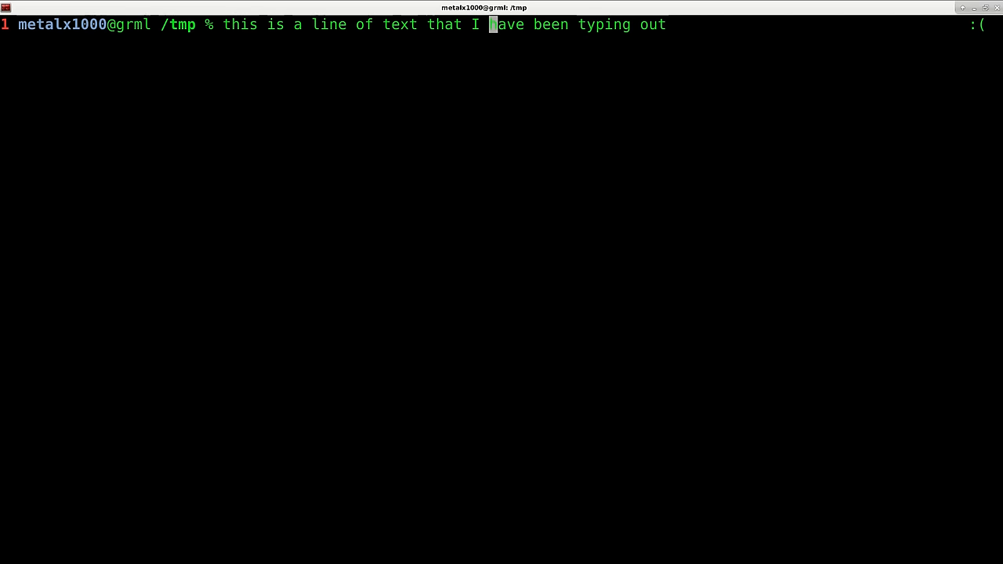
Delete 'of text', 'that I' and 'have been typing', leaving 'this is a line out'
{"action": "type", "text": "h"}
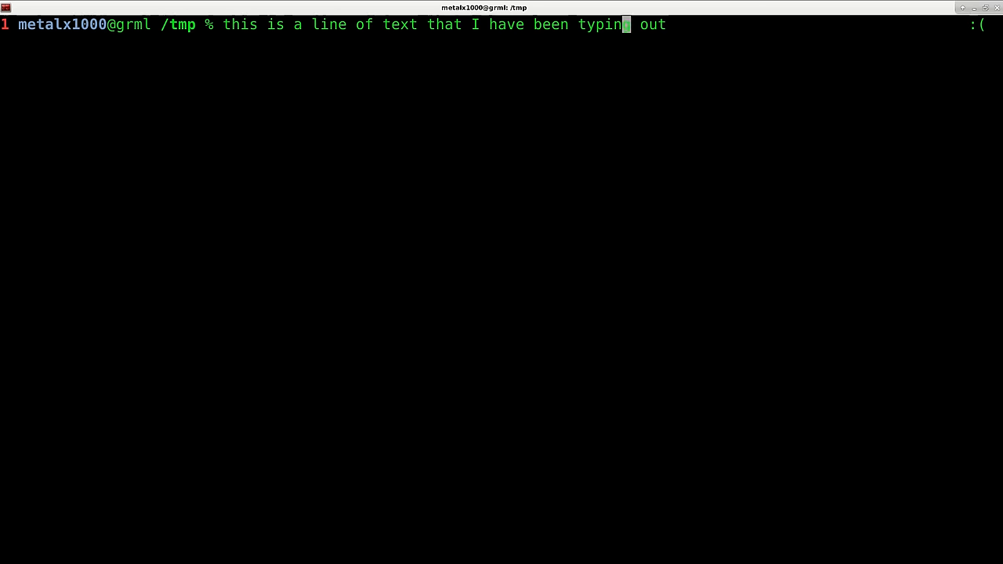
{"action": "type", "text": "g"}
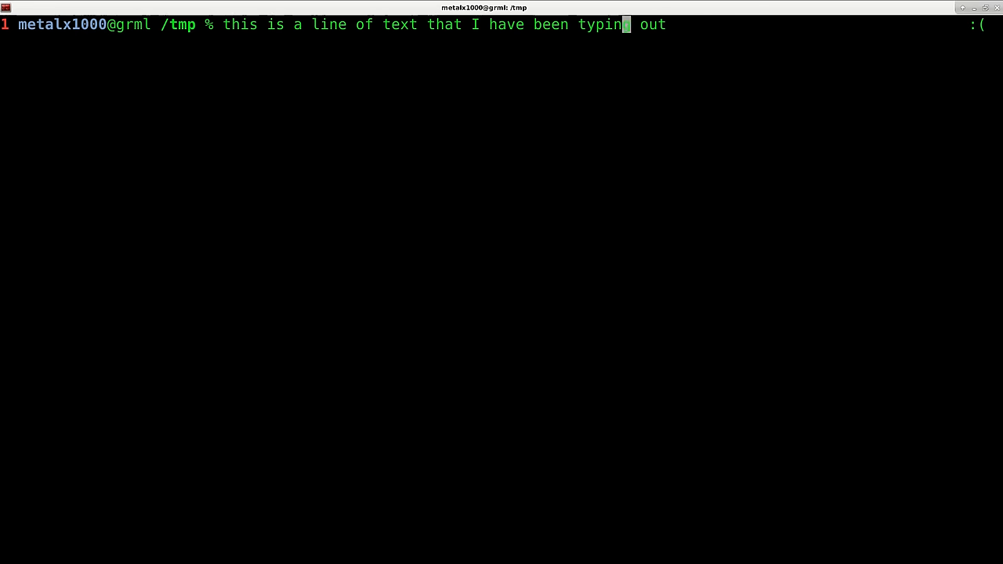
{"action": "type", "text": "g"}
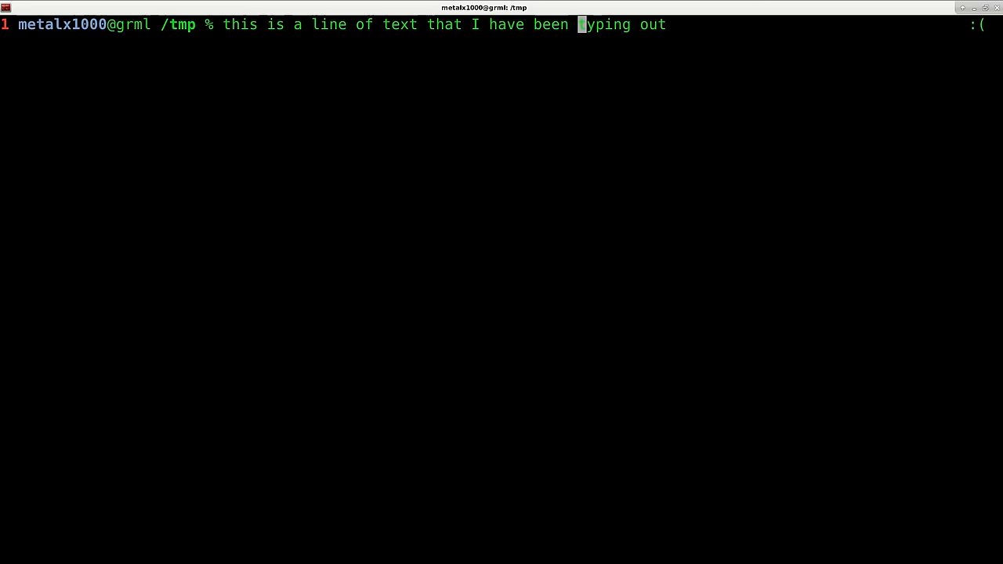
{"action": "type", "text": "t"}
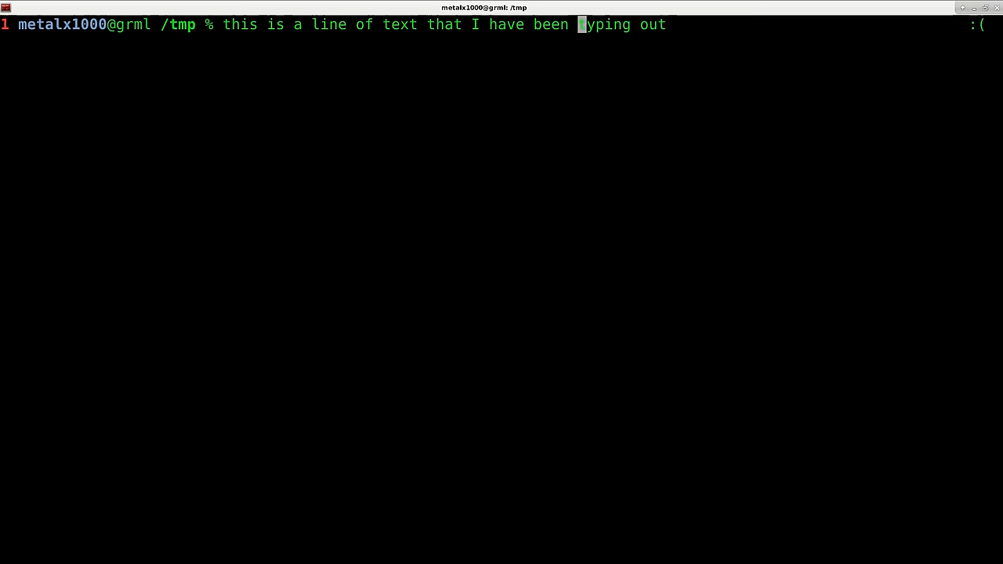
{"action": "type", "text": "t"}
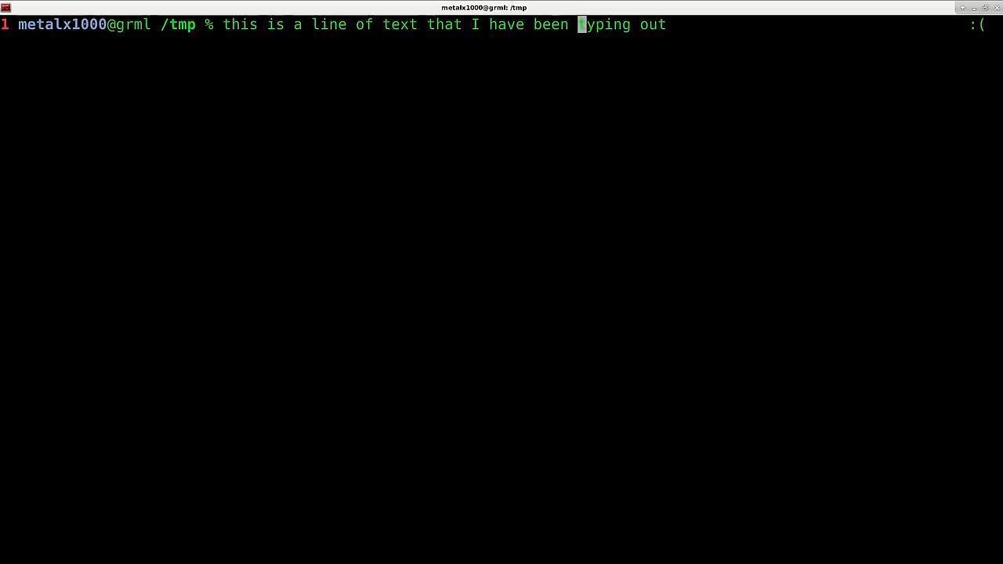
{"action": "type", "text": "t"}
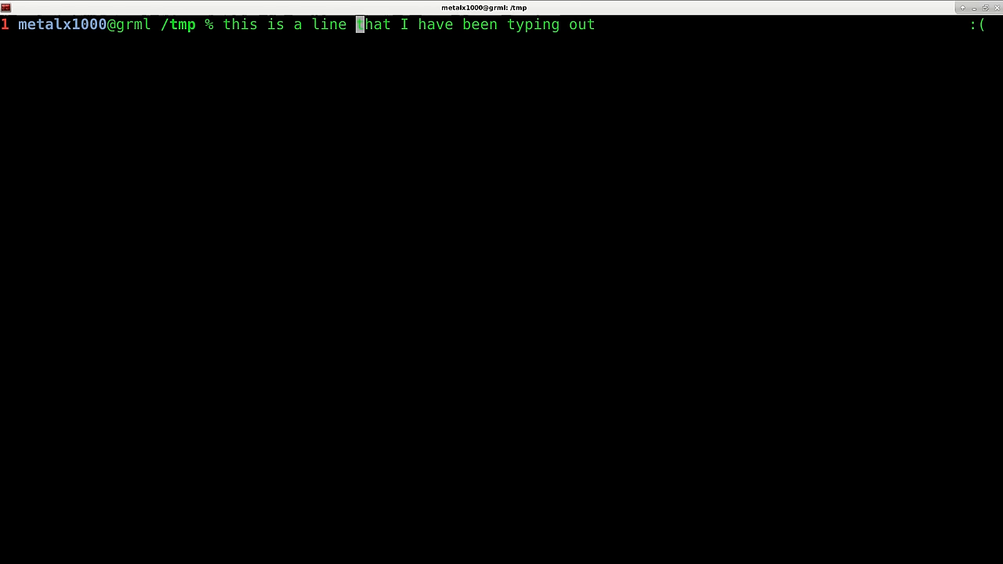
{"action": "type", "text": "t"}
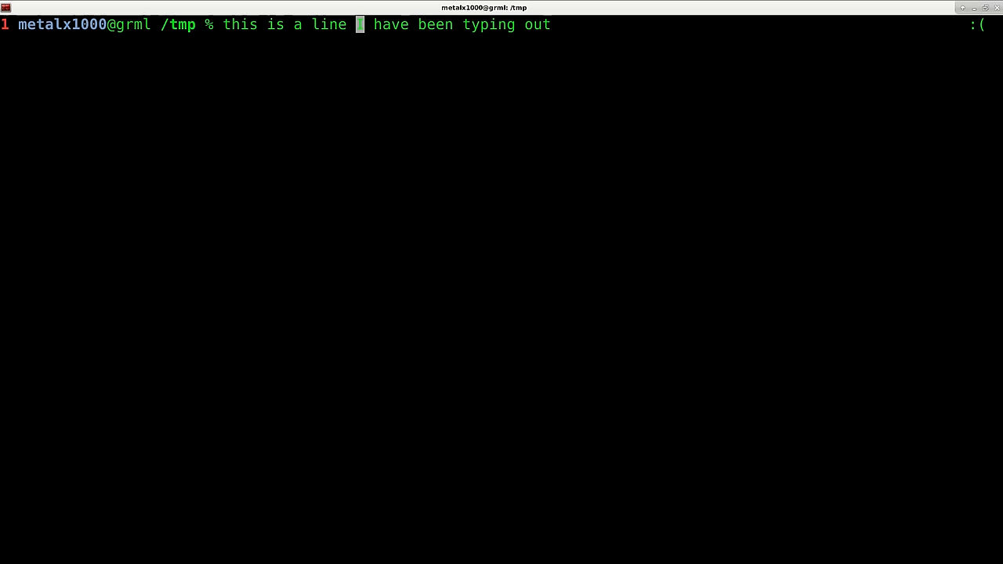
{"action": "type", "text": "I"}
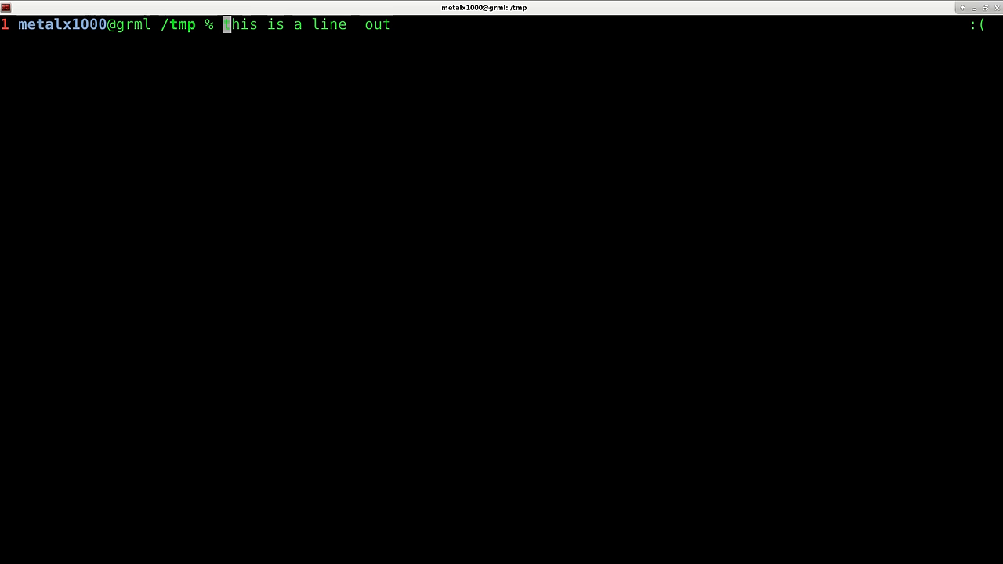
From the line's end, delete 'out' and every word back to 'this'
{"action": "key", "text": "End"}
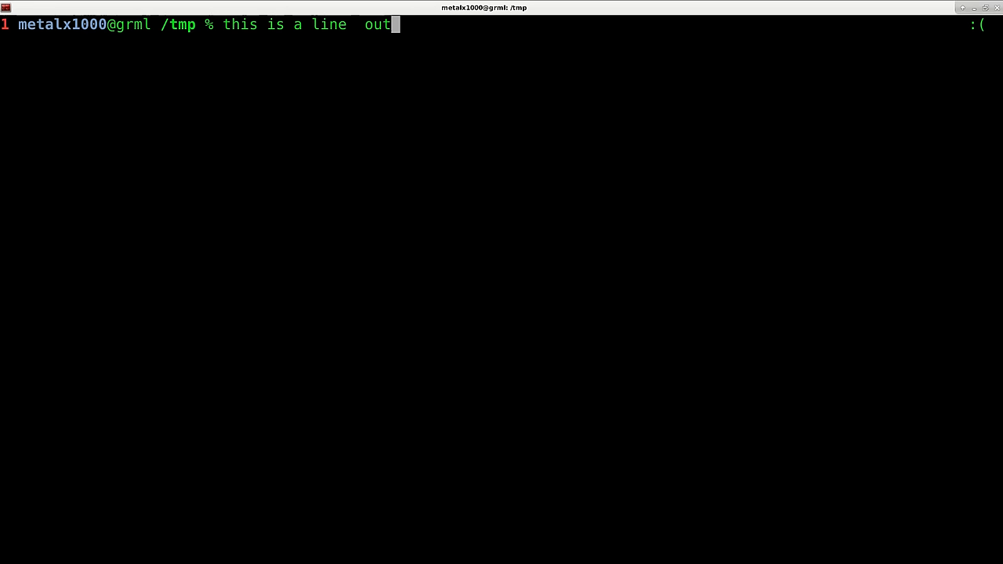
{"action": "key", "text": "BackSpace"}
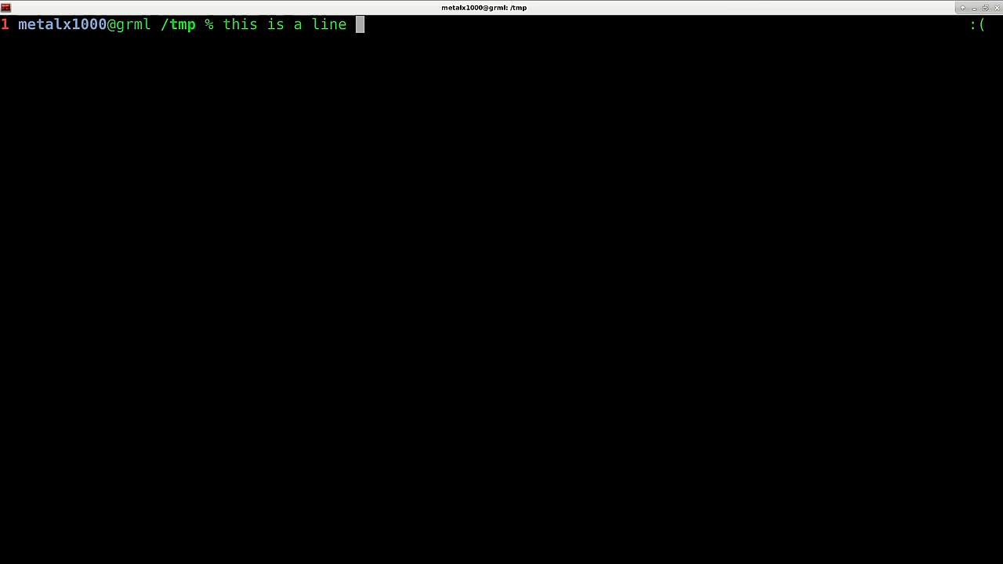
{"action": "key", "text": "BackSpace"}
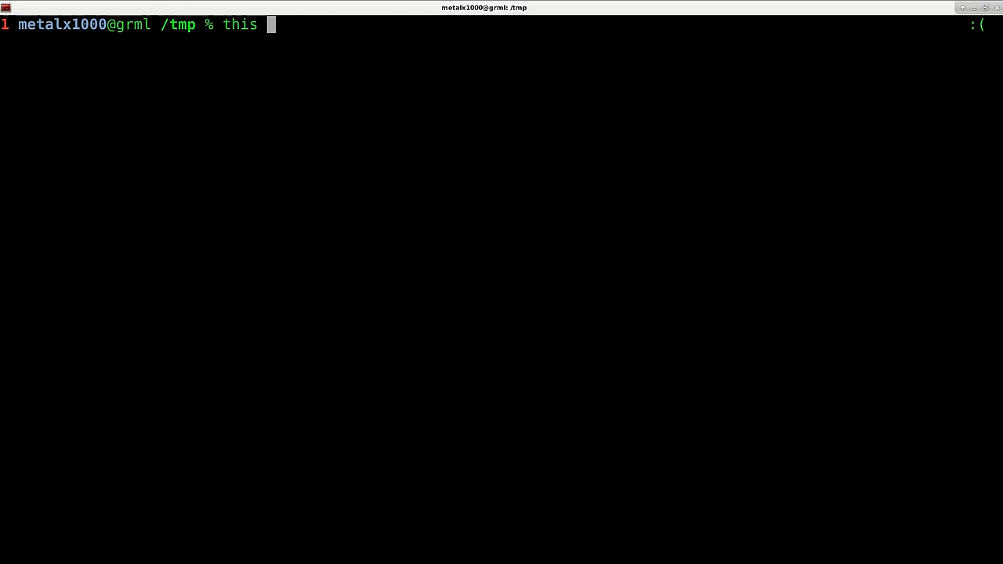
Type 'is a line I am typing on the screen right now', then cut back to 'this is a'
{"action": "type", "text": "is"}
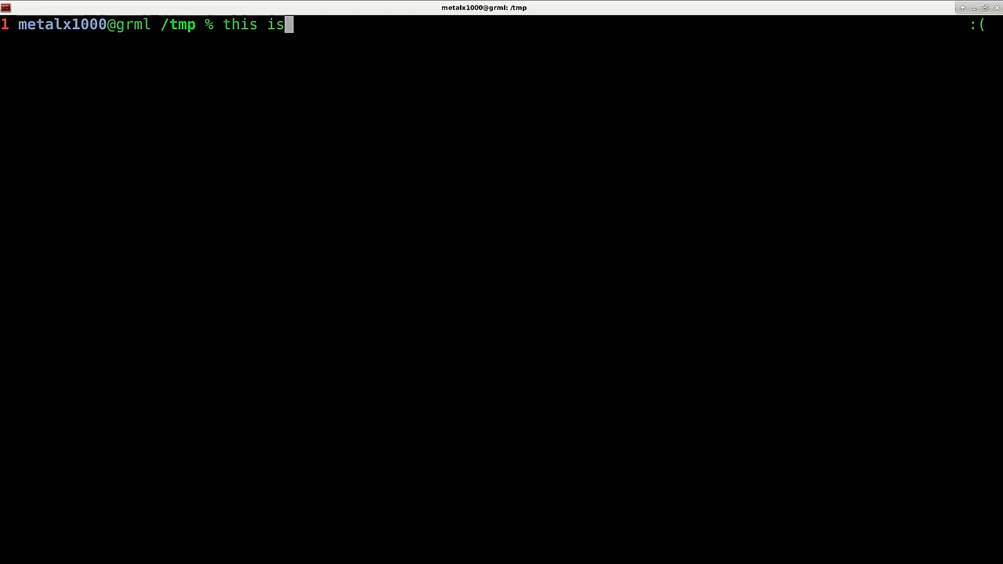
{"action": "type", "text": "a line I am"}
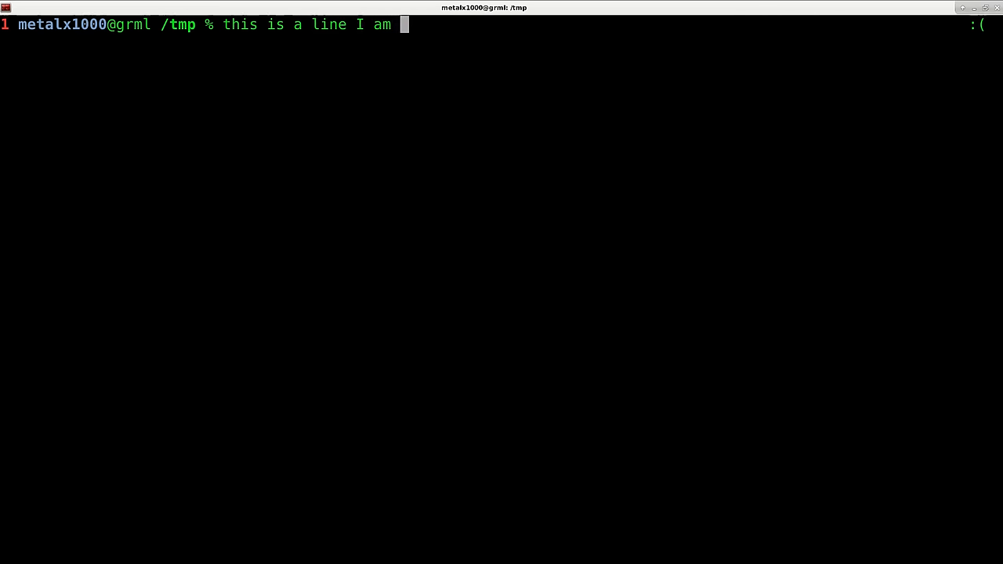
{"action": "type", "text": "typing on the screen ri"}
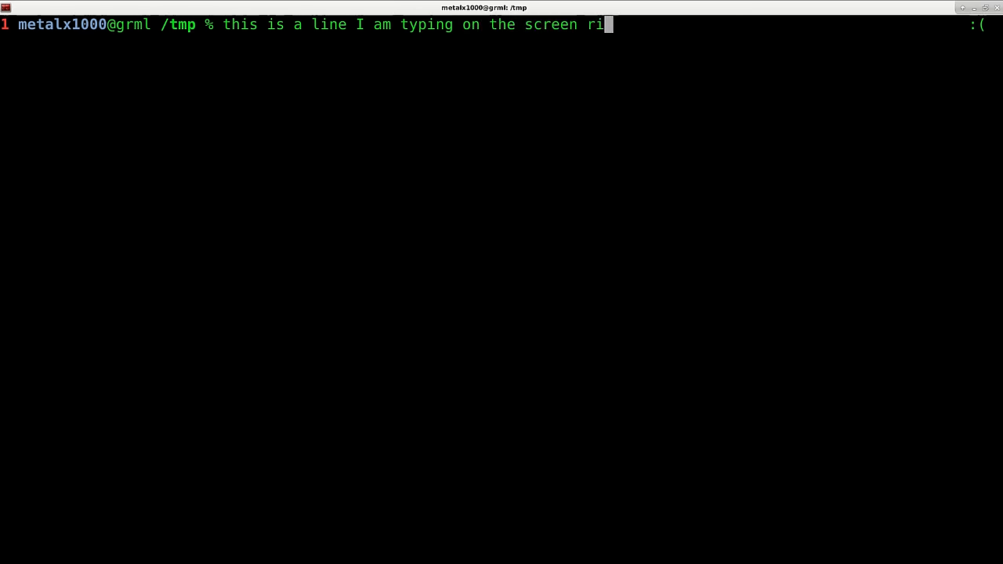
{"action": "type", "text": "ght no"}
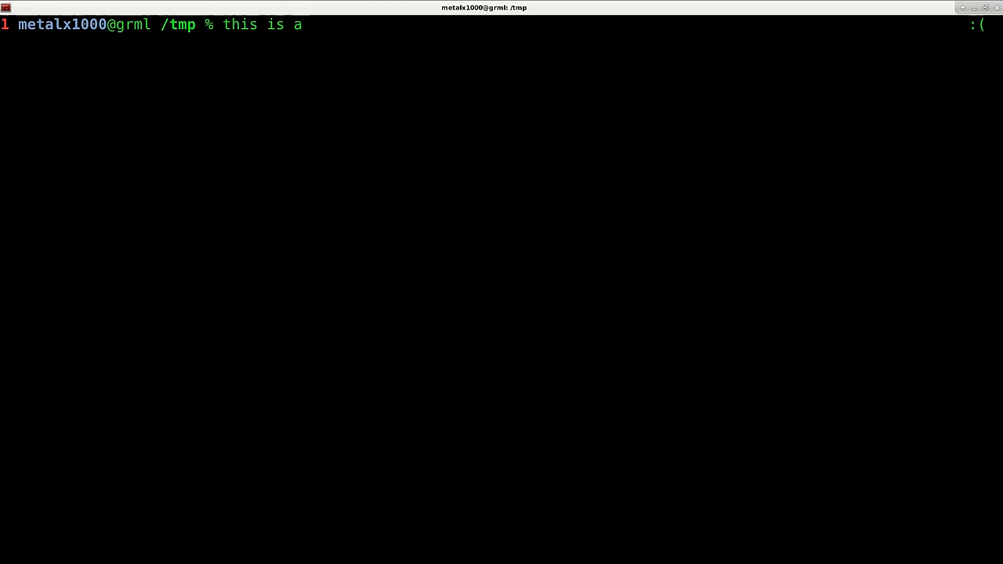
Clear the line and type 'this is a line I am typing out right now on the screen'
{"action": "type", "text": "\" \""}
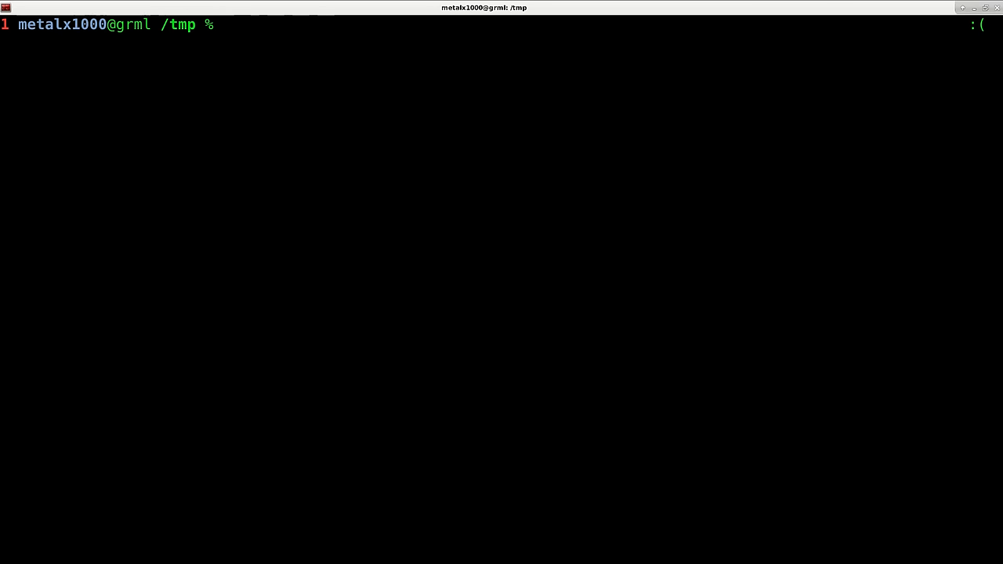
{"action": "type", "text": "this is a"}
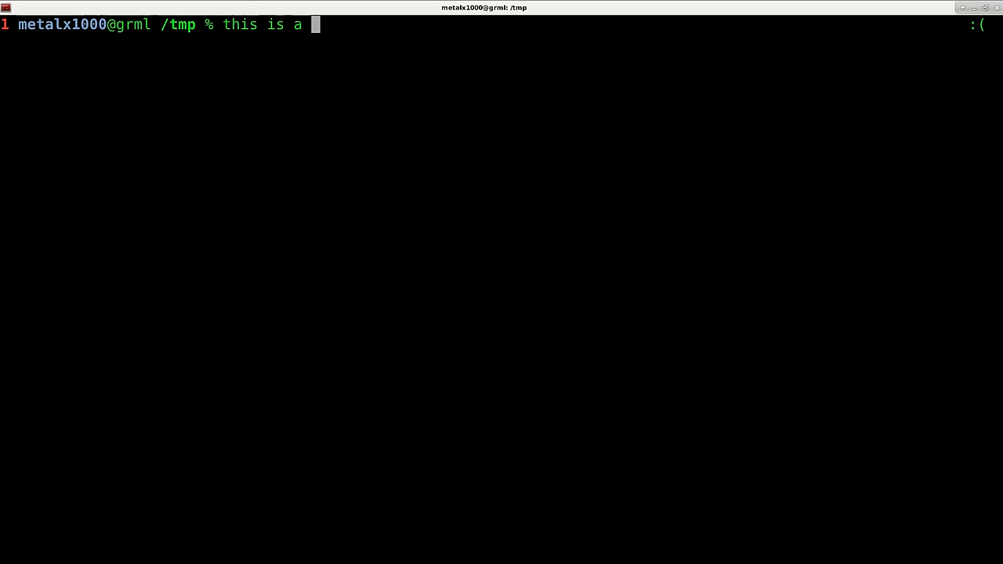
{"action": "type", "text": "line I am t"}
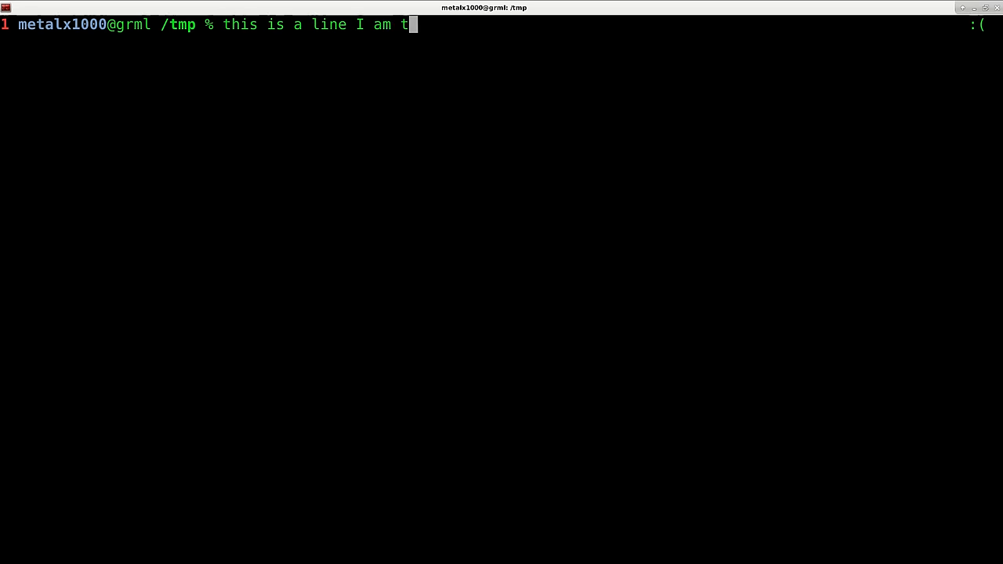
{"action": "type", "text": "yping out right now on"}
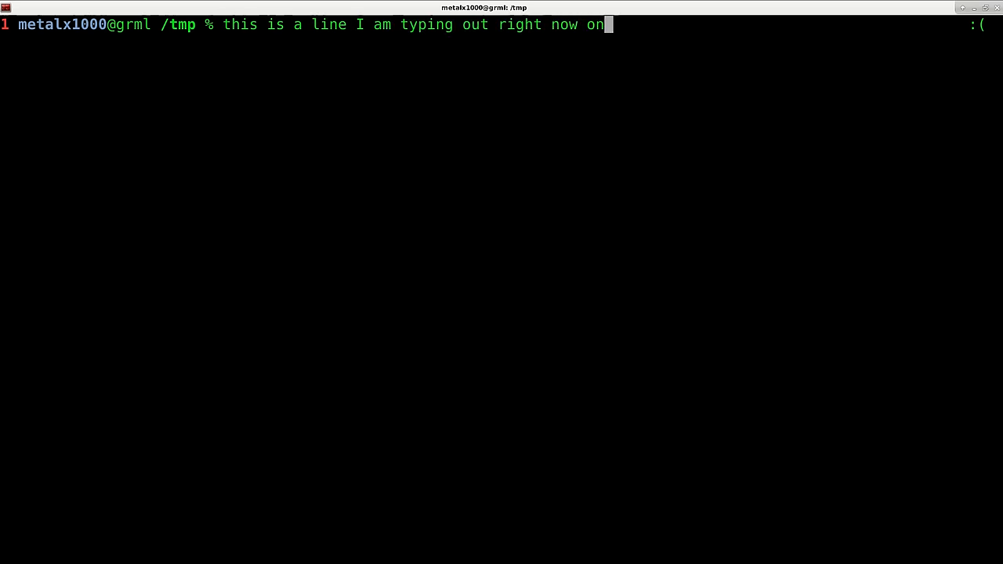
{"action": "type", "text": "the screen"}
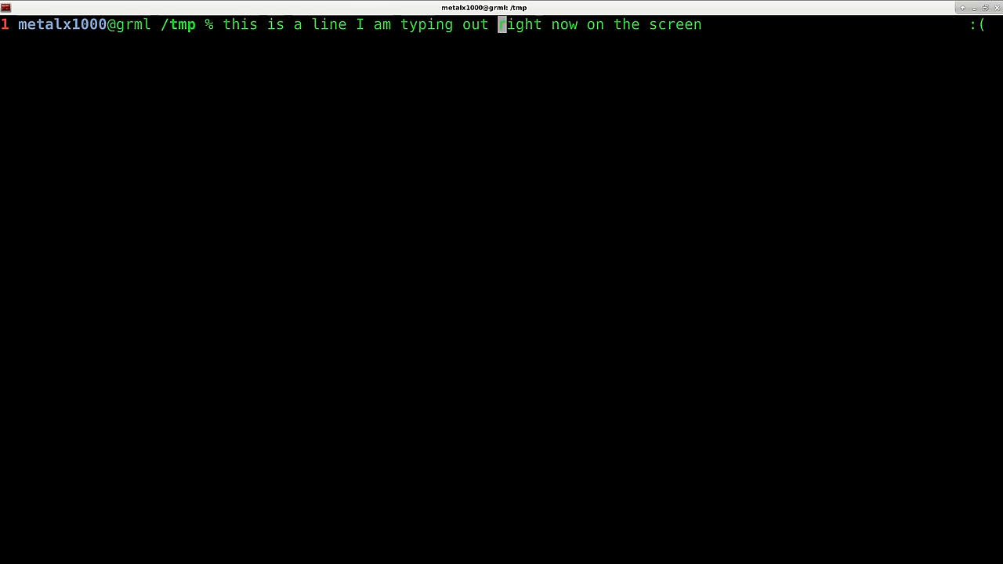
Move the cursor backward by words and to the start of the line
{"action": "type", "text": "r"}
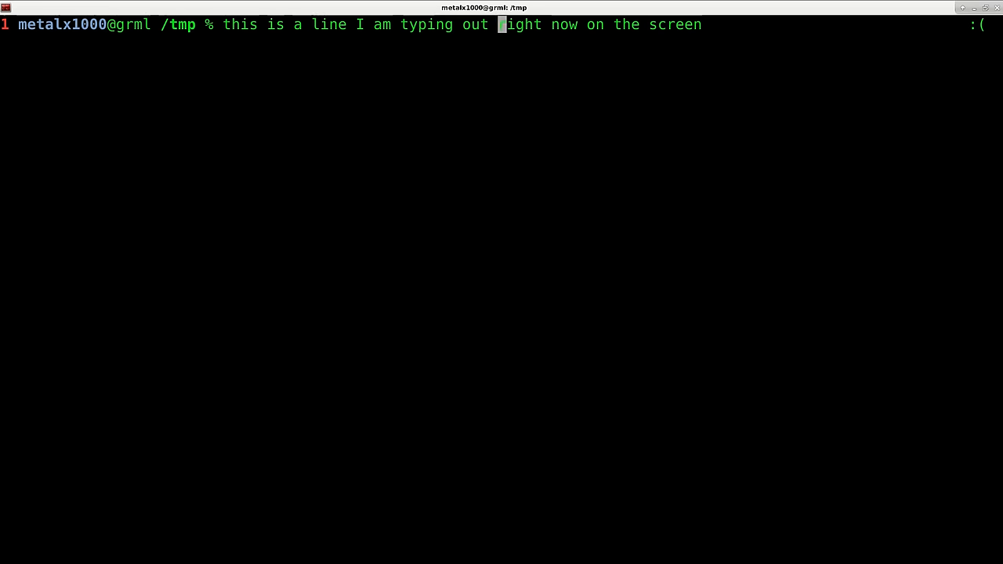
{"action": "type", "text": "r"}
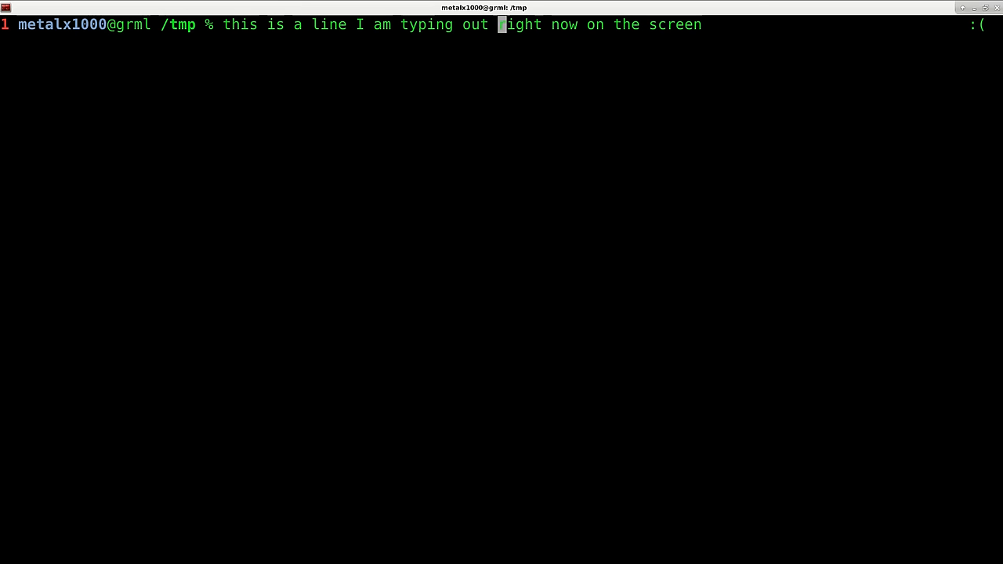
{"action": "type", "text": "r"}
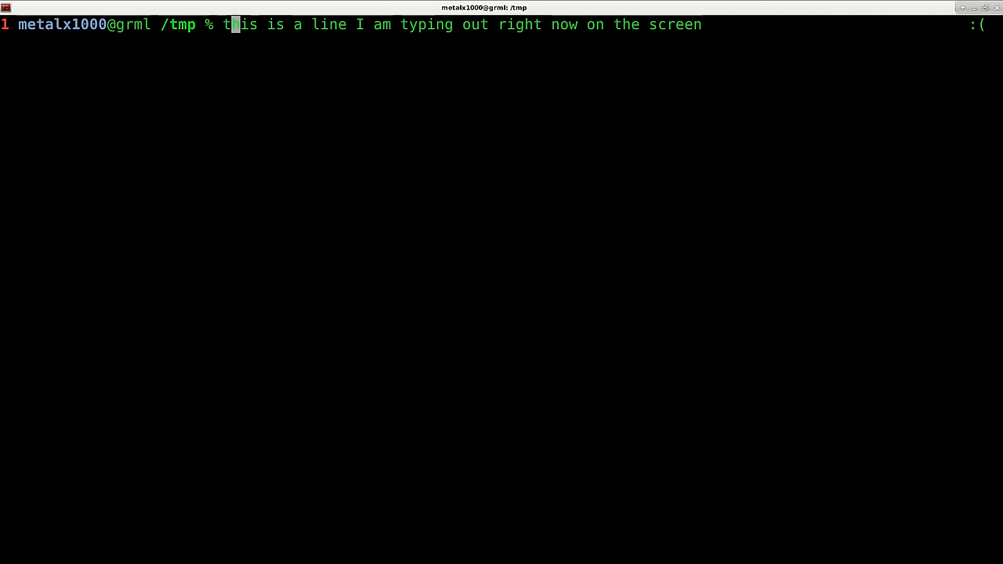
{"action": "type", "text": "h"}
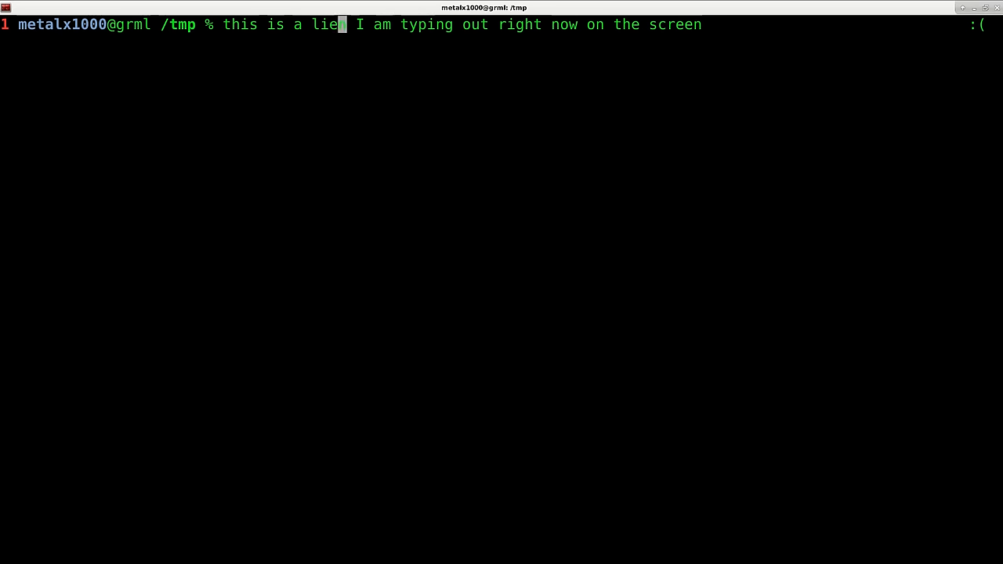
{"action": "type", "text": "n"}
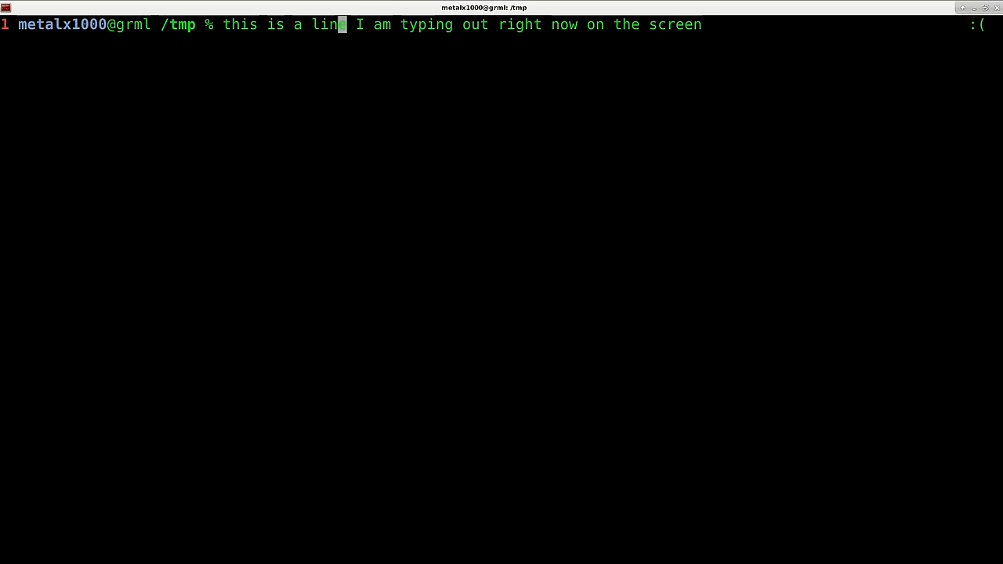
{"action": "type", "text": "e"}
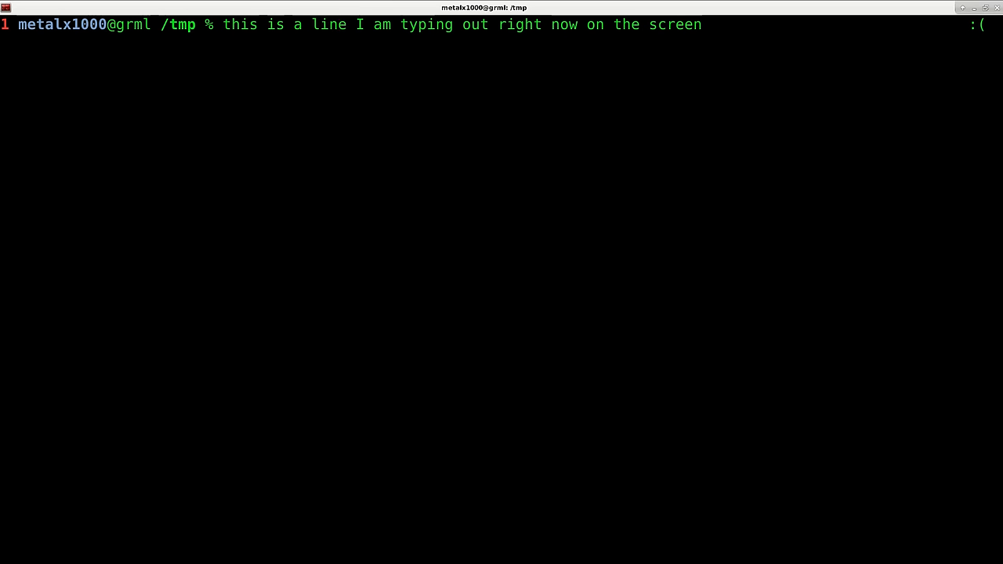